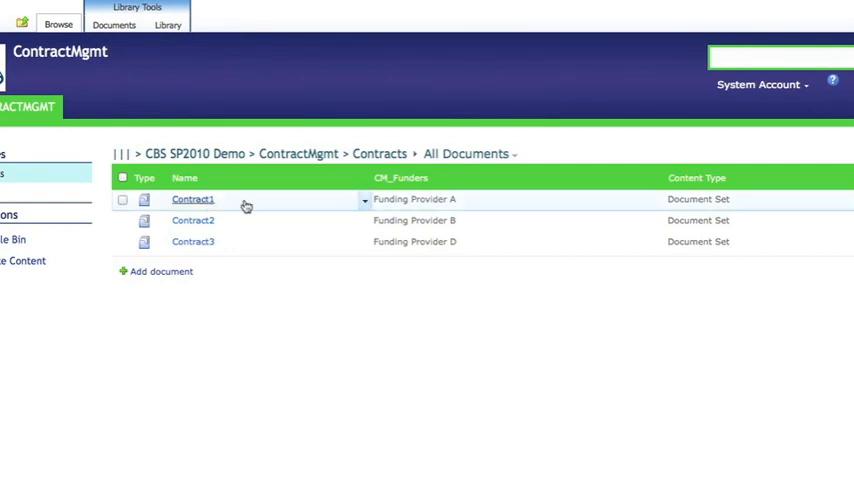
Step: Open the Contract1 document set and view Audit Report 2011's properties without saving
click(364, 199)
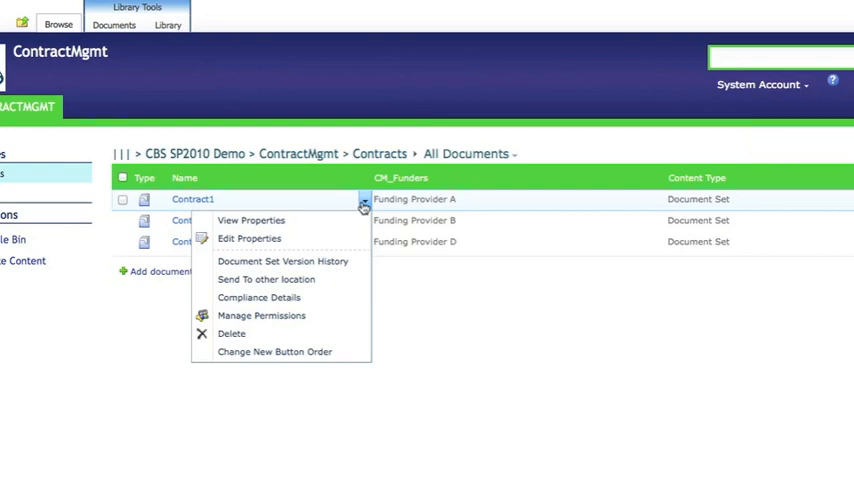
click(249, 238)
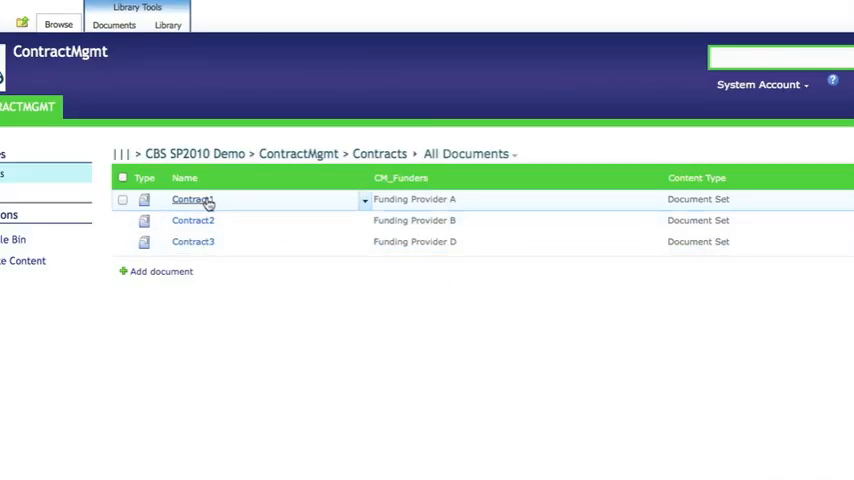
click(190, 199)
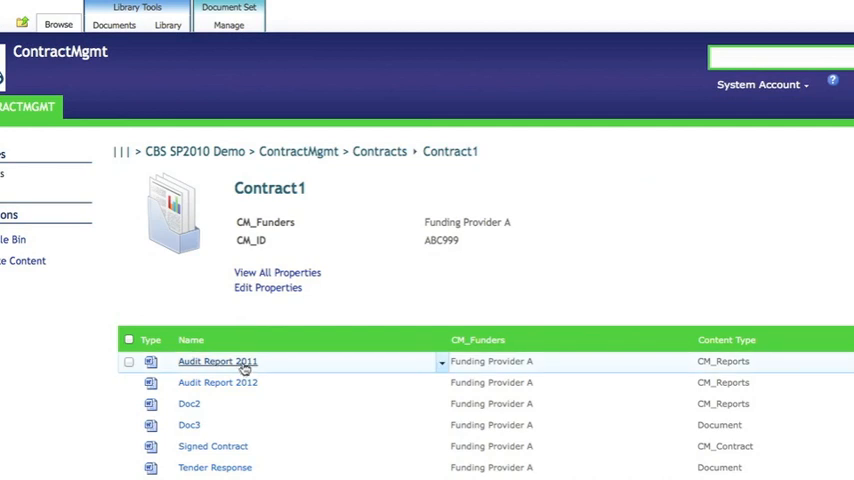
click(441, 361)
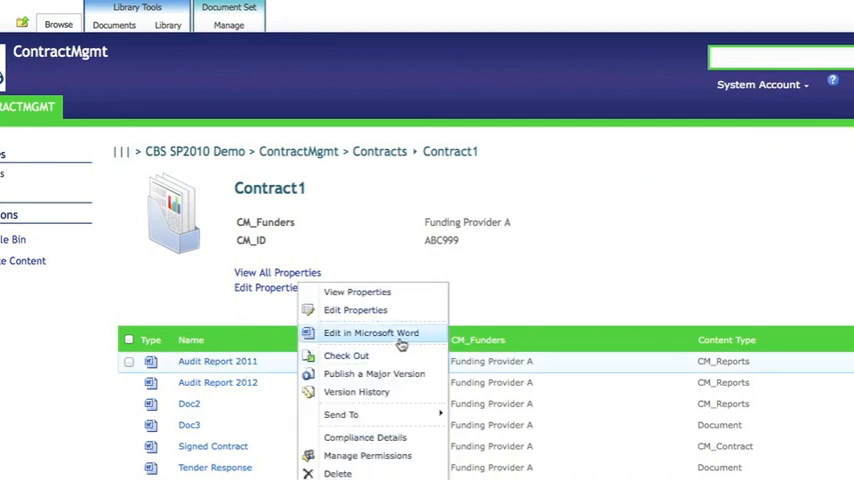
click(354, 309)
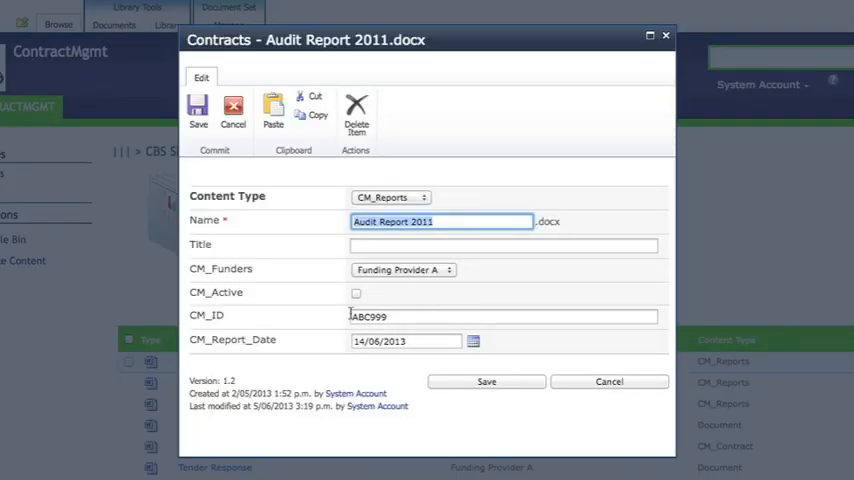
click(503, 316)
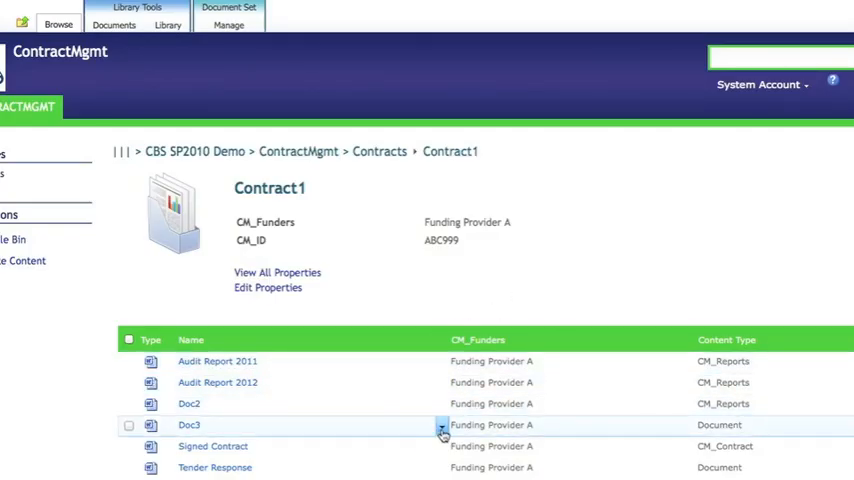
Step: View Doc3's properties and close them without saving
click(442, 425)
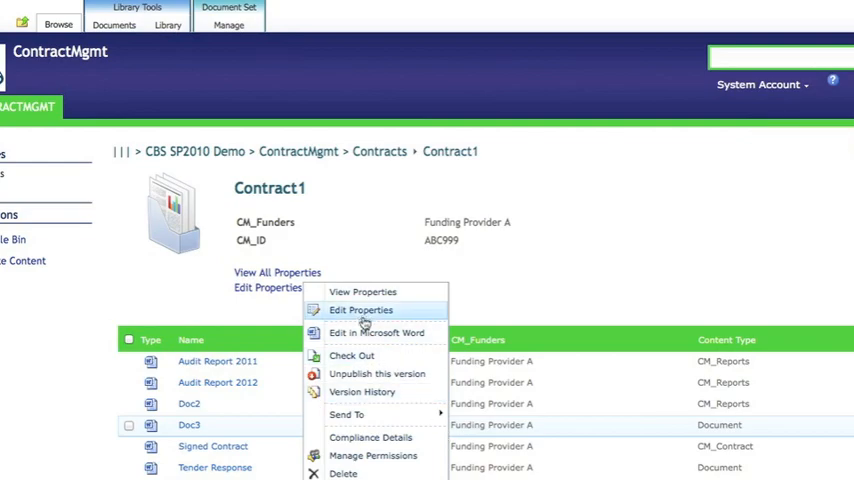
click(361, 310)
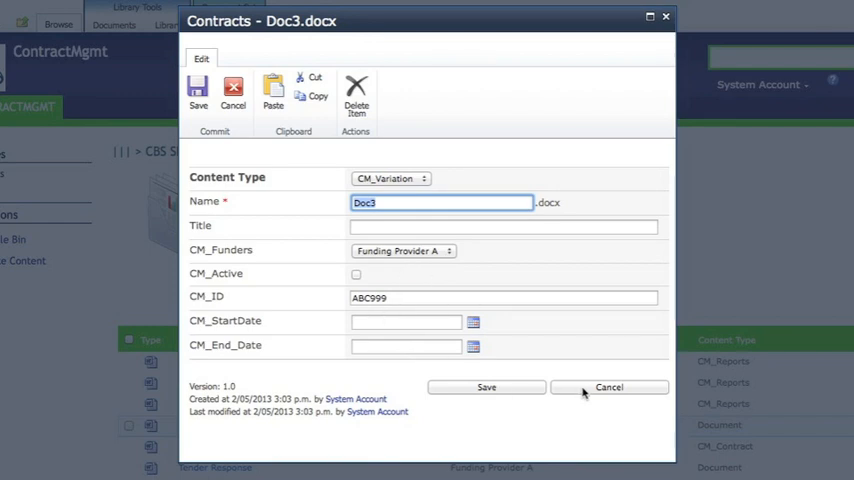
click(609, 387)
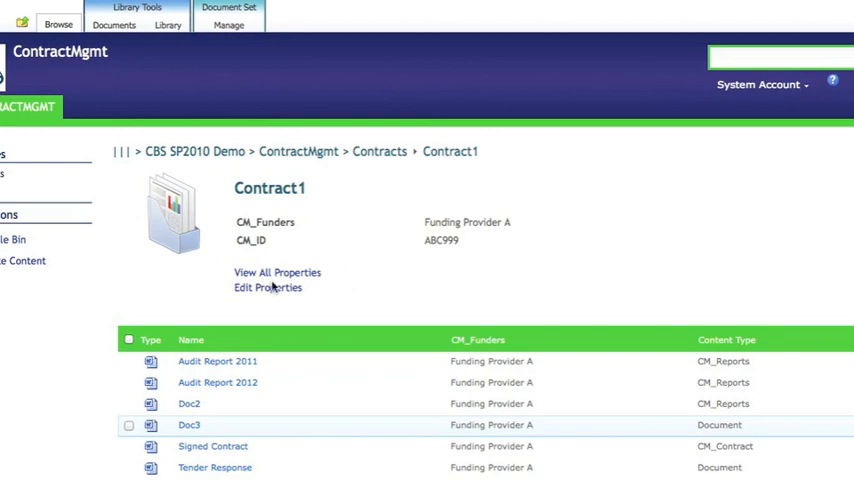
Step: Replace Contract1's CM_ID value ABC999 with MYClient001 and save the properties
click(267, 287)
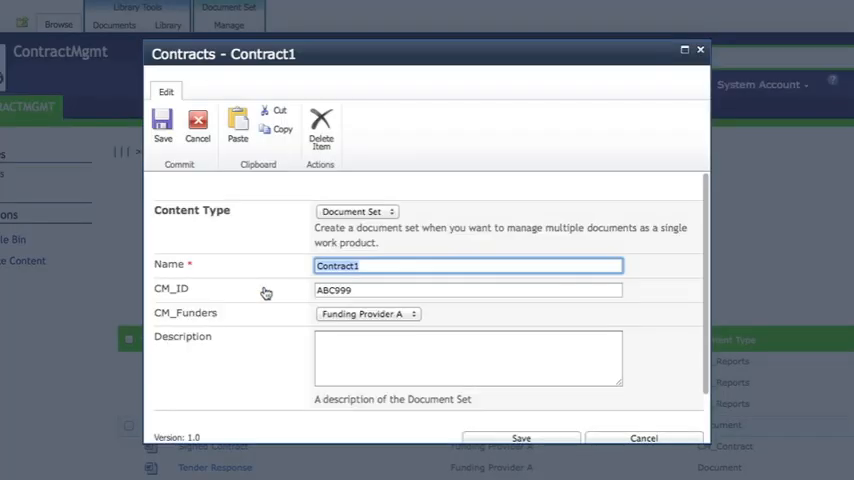
click(467, 289)
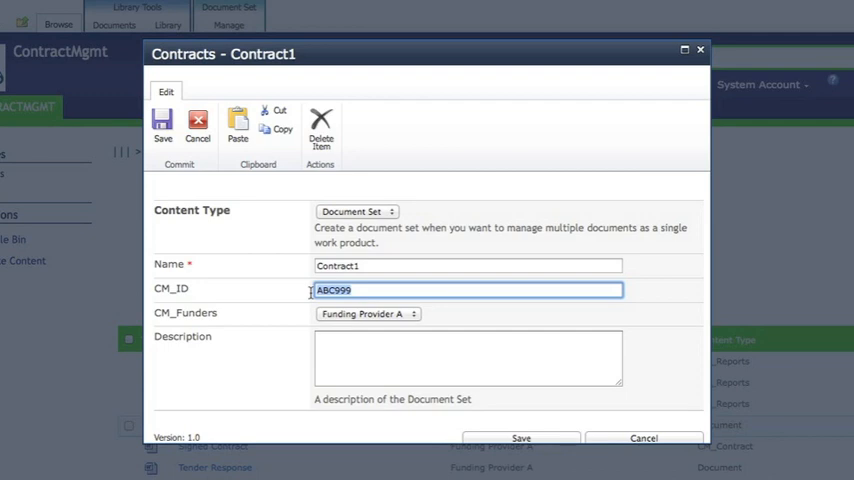
text(My)
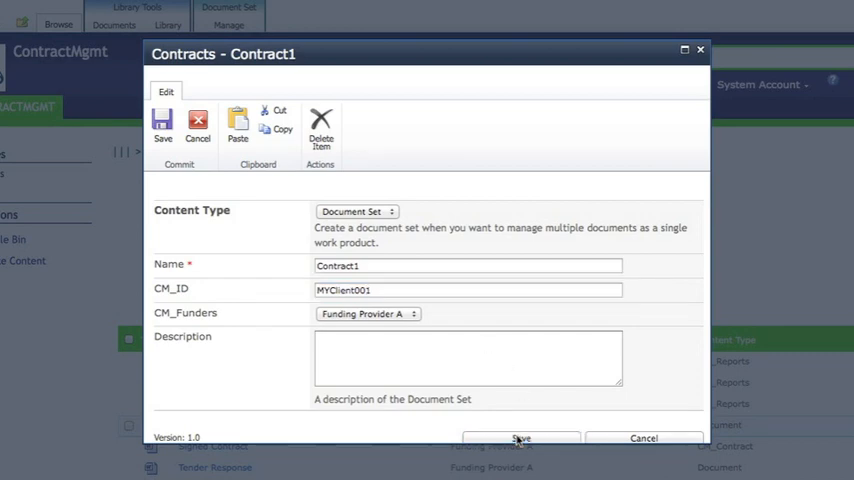
click(520, 438)
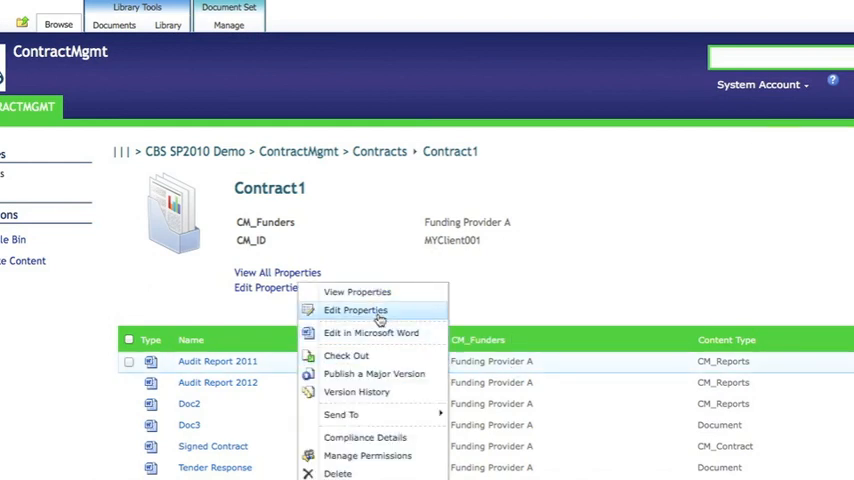
click(355, 310)
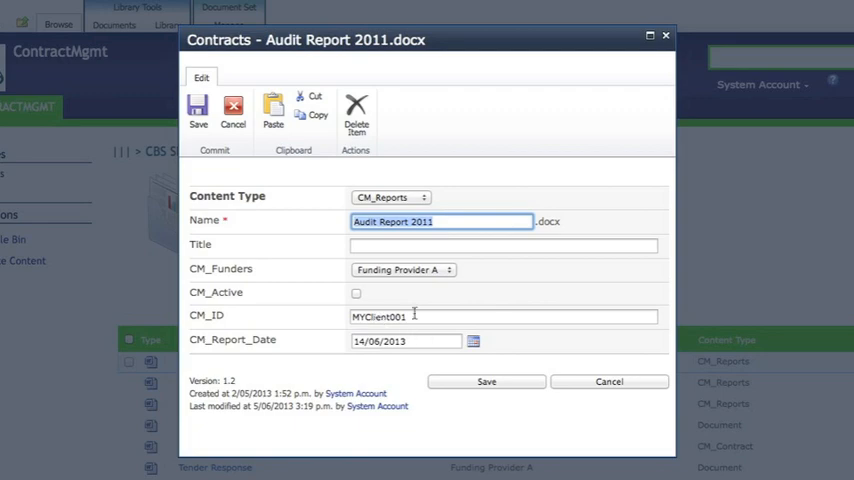
click(609, 381)
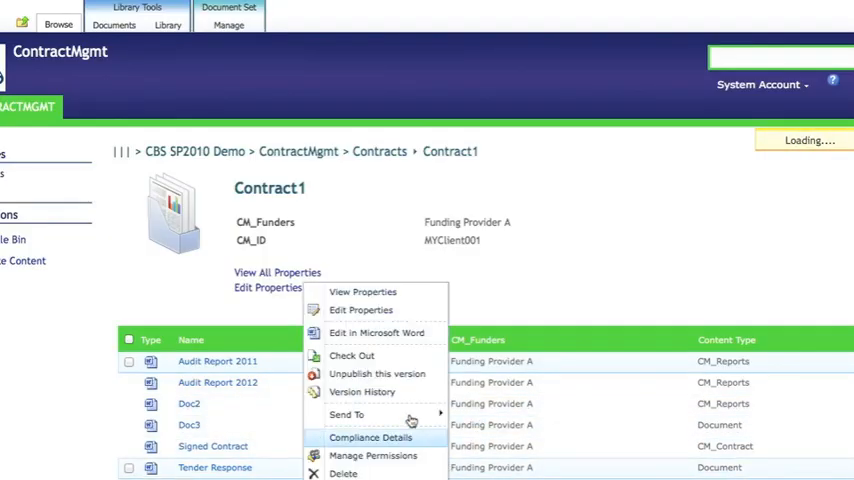
click(360, 310)
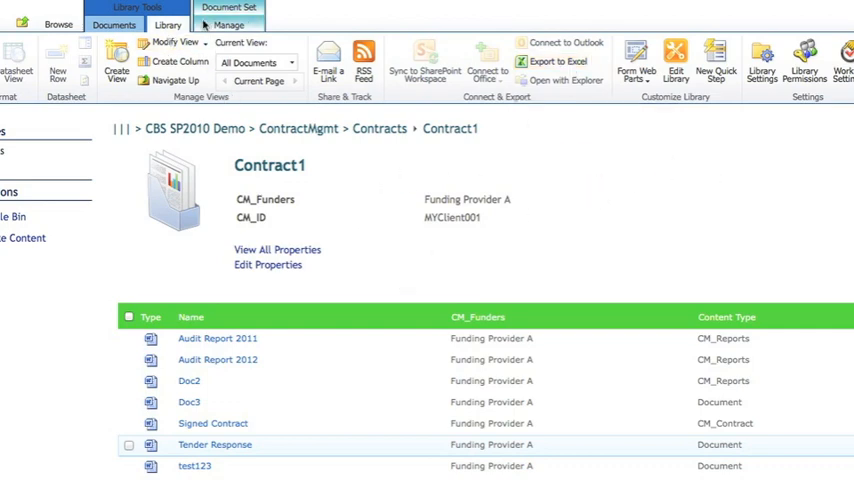
click(228, 24)
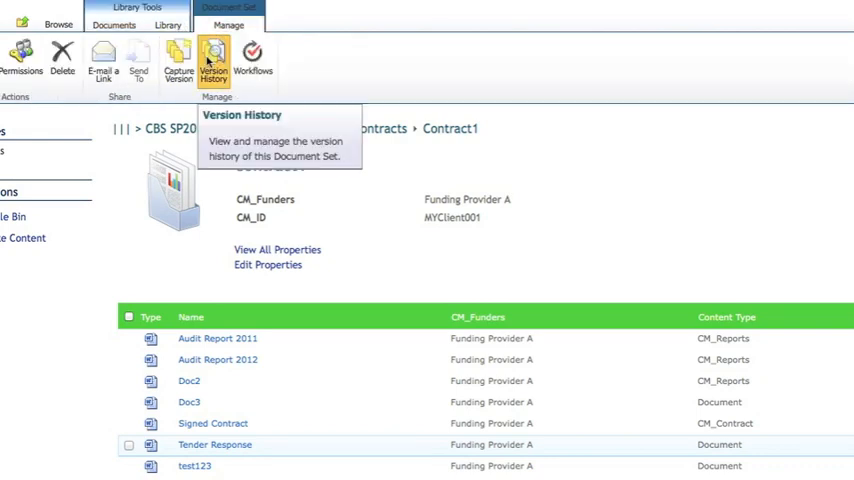
click(213, 60)
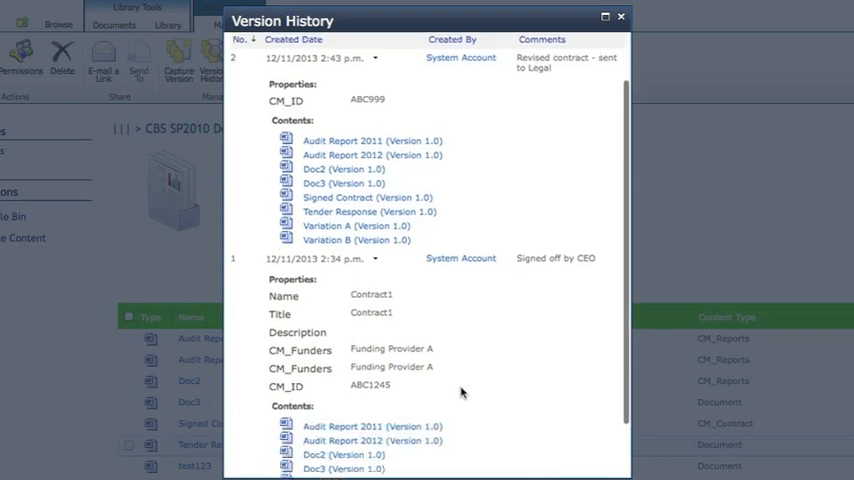
scroll(down, 3)
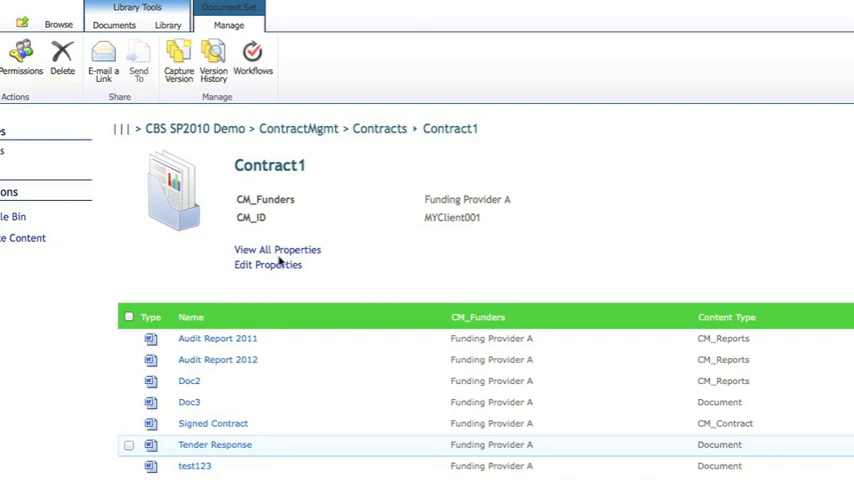
Step: Capture a Contract1 version commented 'Revised Client Number' and select that comment in the history
click(179, 58)
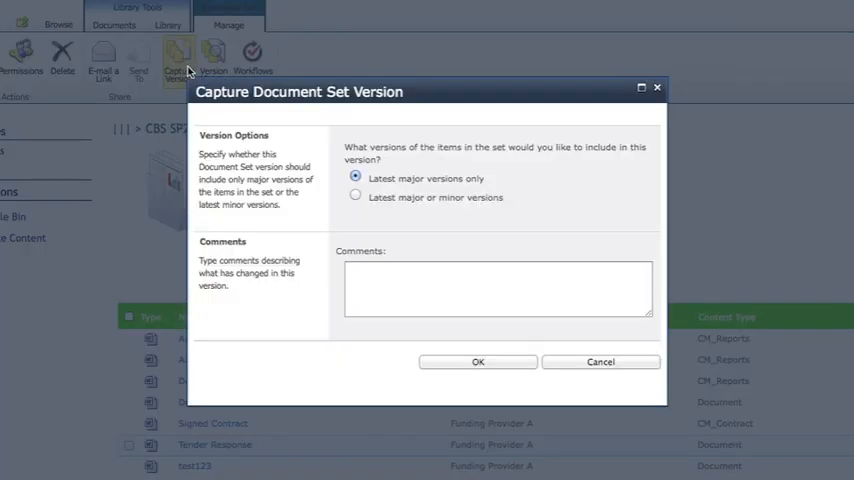
click(497, 288)
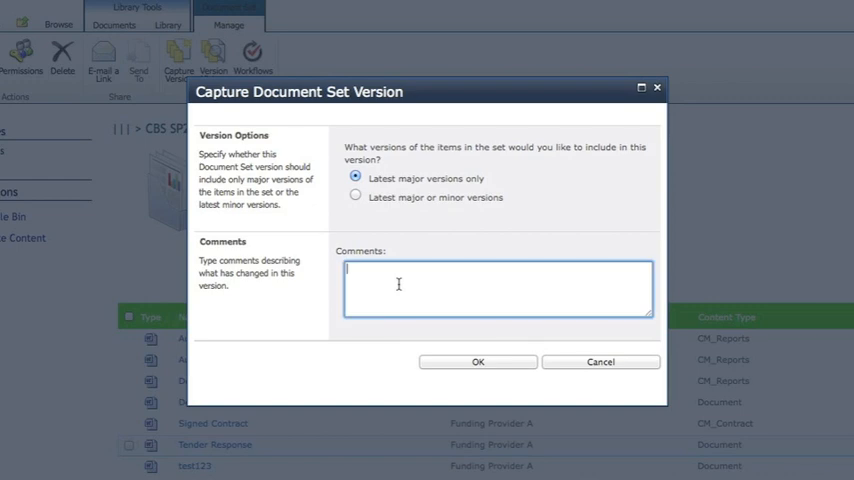
text(Revised Client Number)
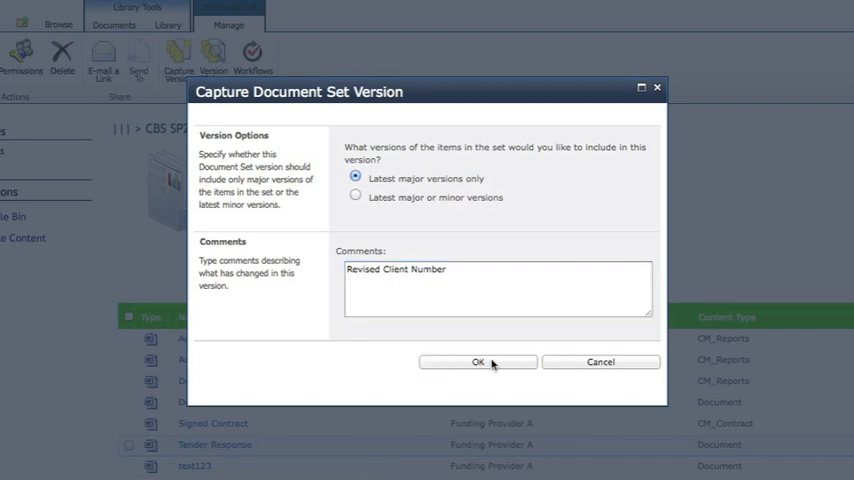
click(477, 361)
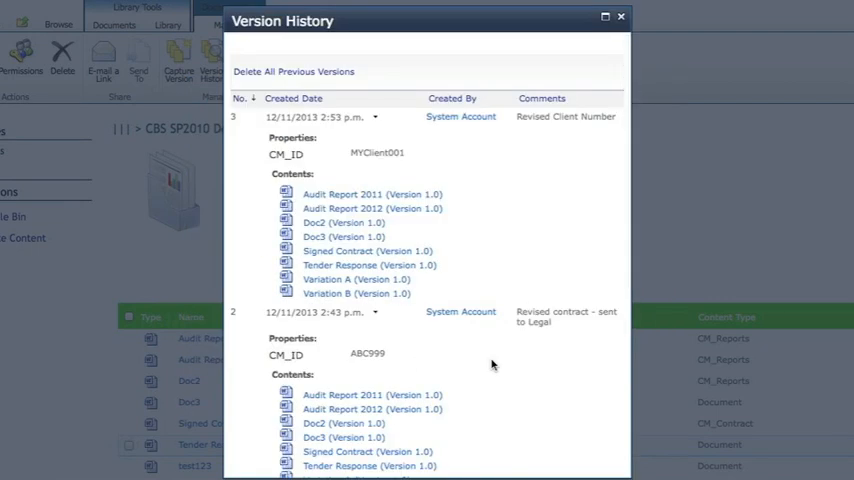
mouse_move(528, 130)
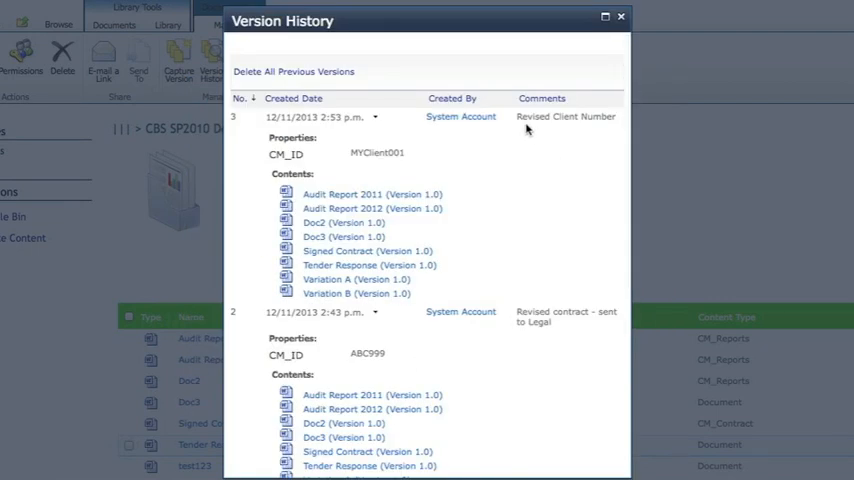
double_click(566, 116)
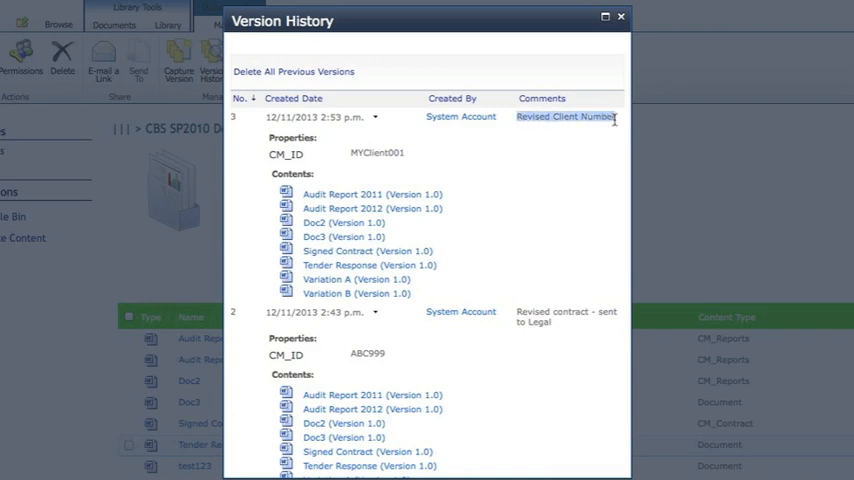
mouse_move(420, 345)
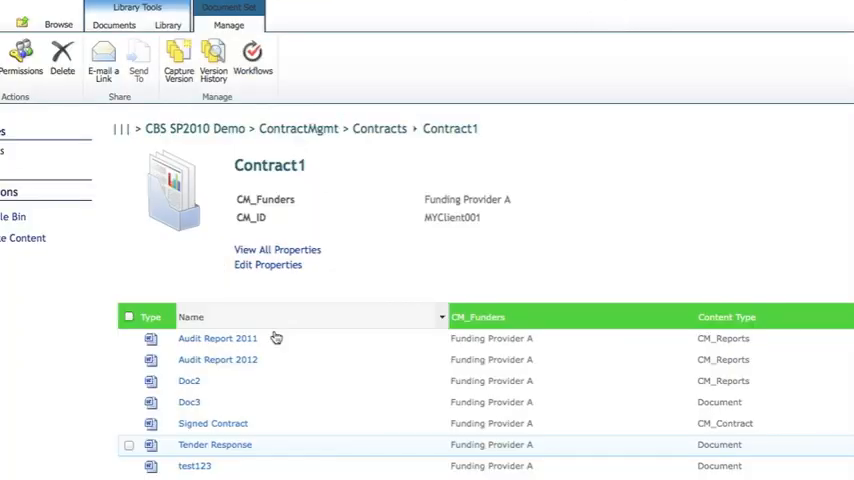
Step: Restore version 2 from Contract1's version history, creating version 4
click(212, 60)
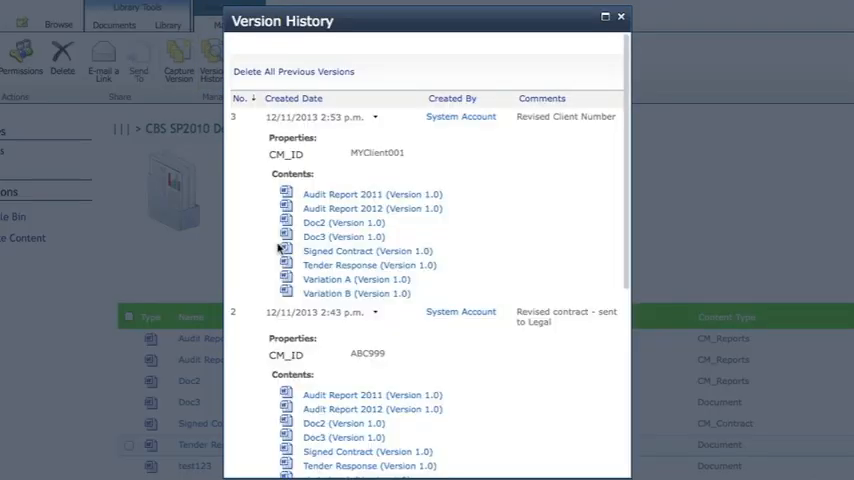
click(375, 312)
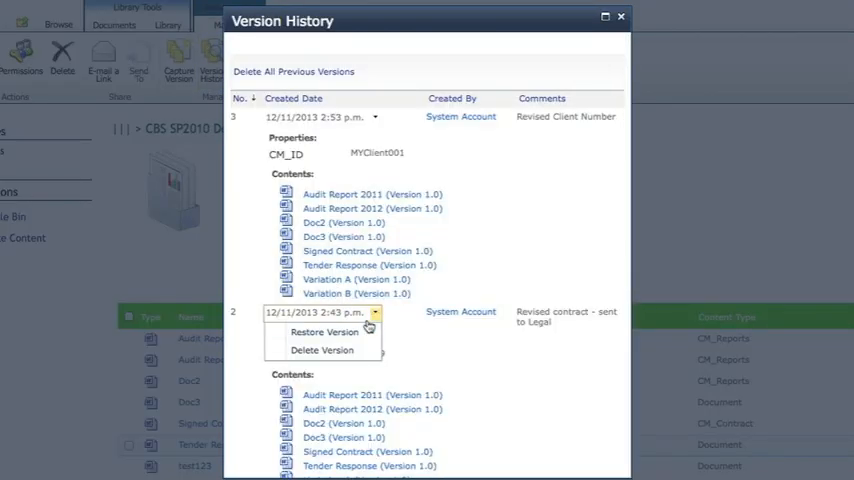
mouse_move(563, 166)
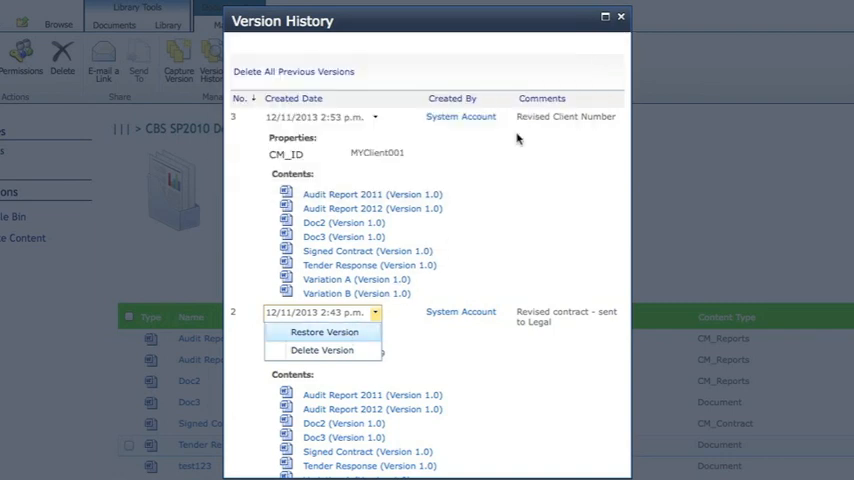
click(324, 331)
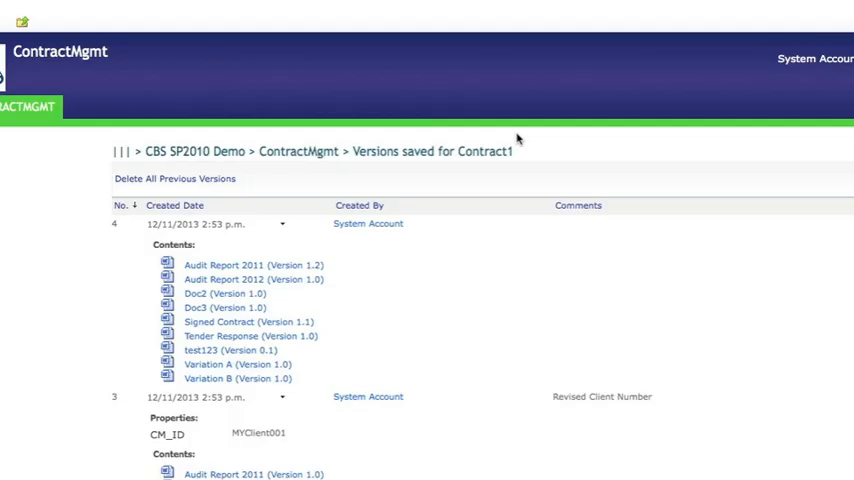
mouse_move(357, 305)
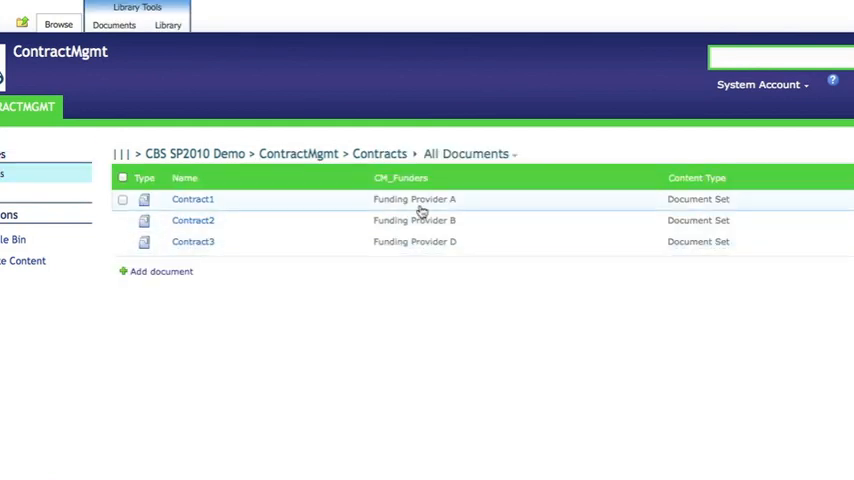
click(365, 199)
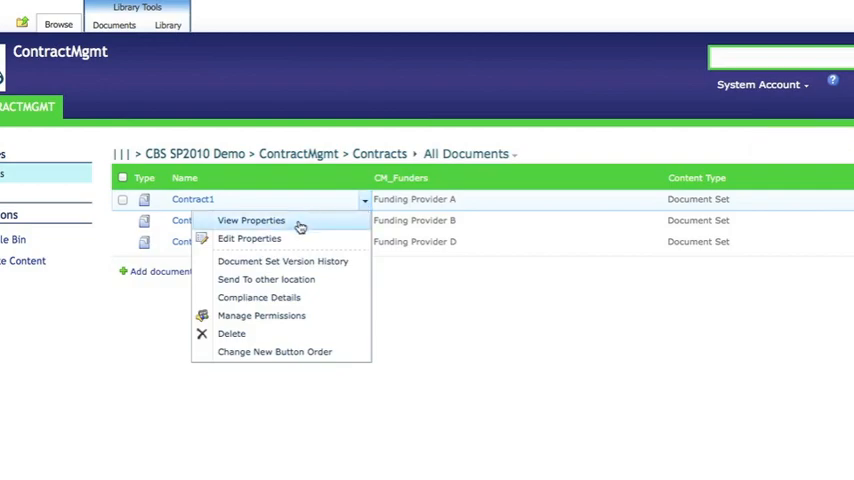
click(249, 238)
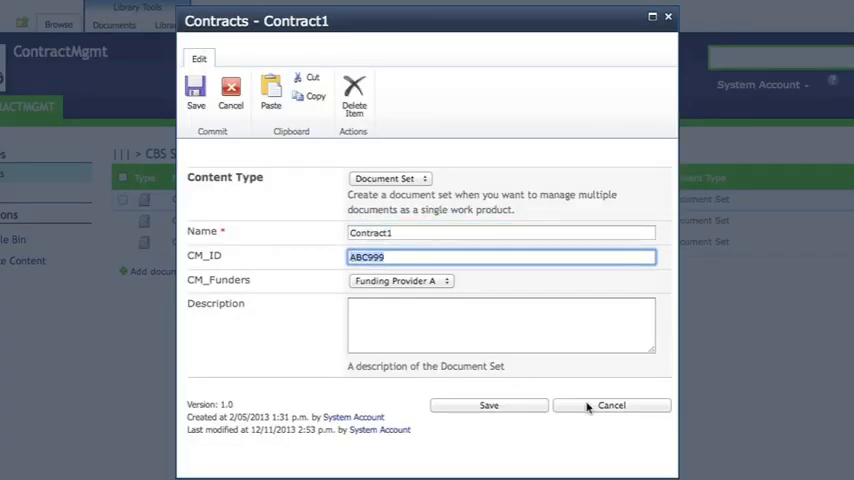
click(611, 405)
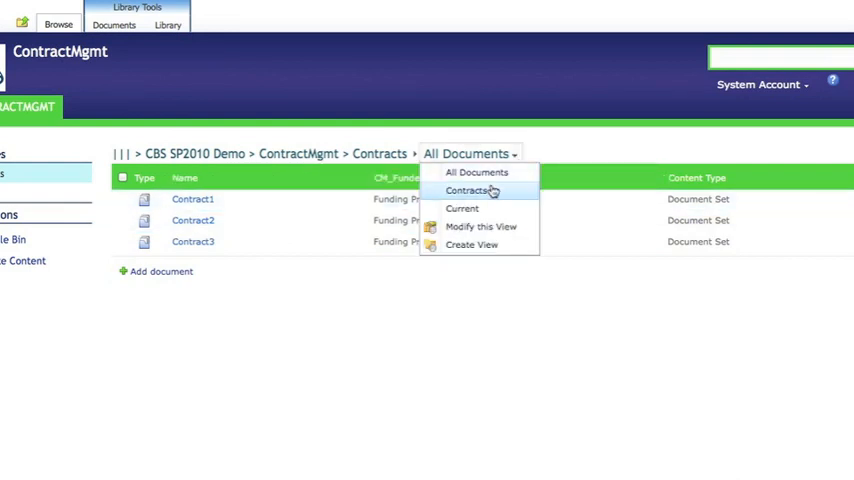
mouse_move(462, 208)
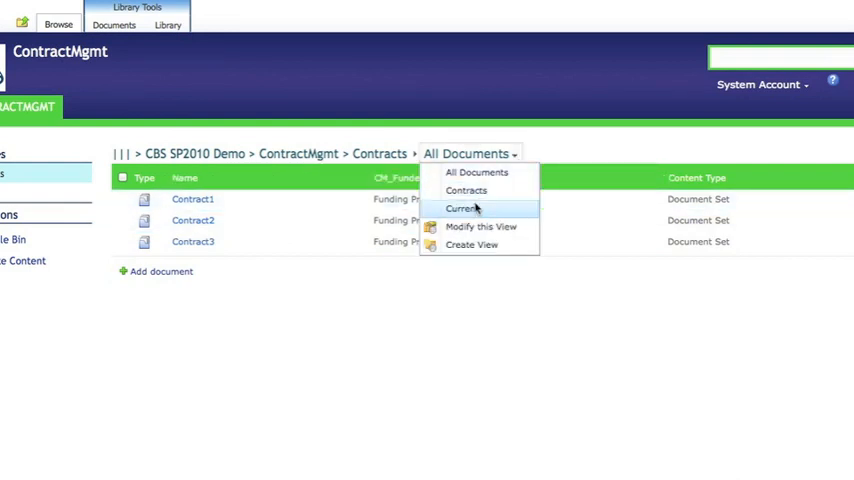
Step: Choose the Current view and bring up its Modify this View settings
click(461, 208)
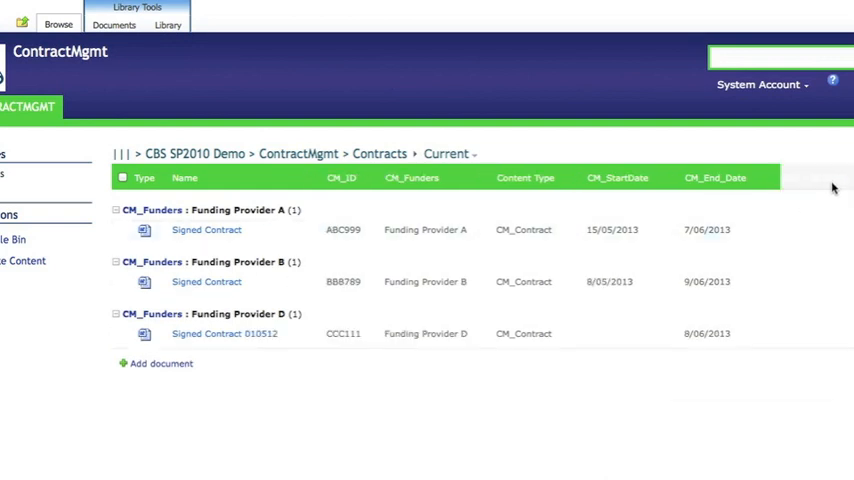
click(113, 24)
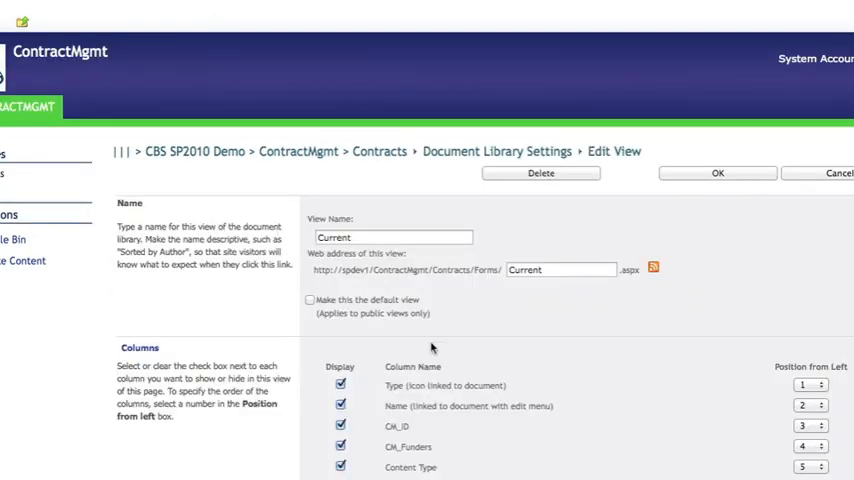
Step: Inspect the Current view's CM_Contract content-type filter and other settings, then cancel
scroll(down, 3)
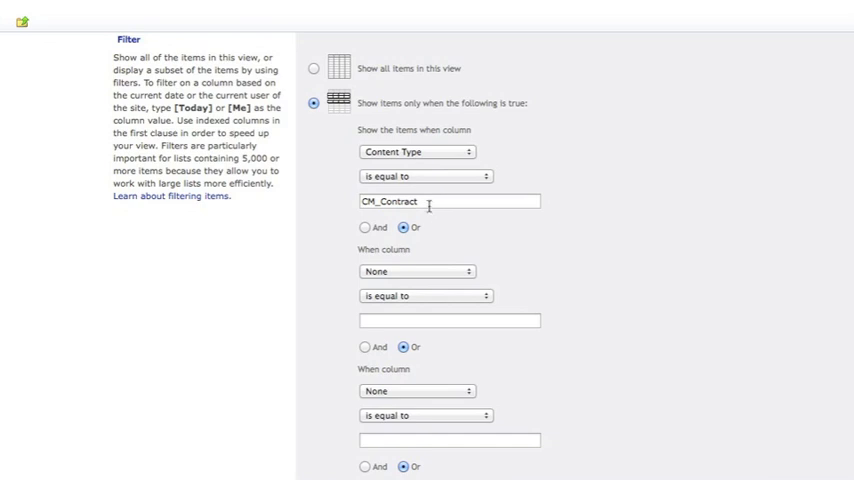
click(449, 201)
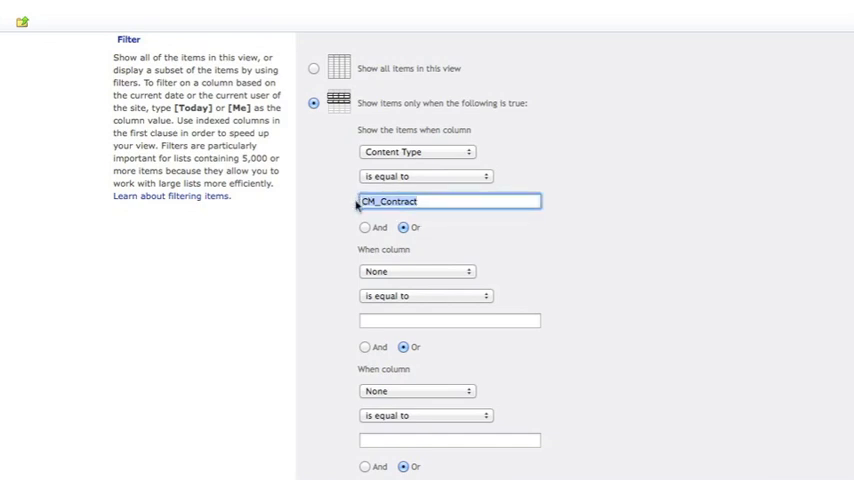
scroll(down, 3)
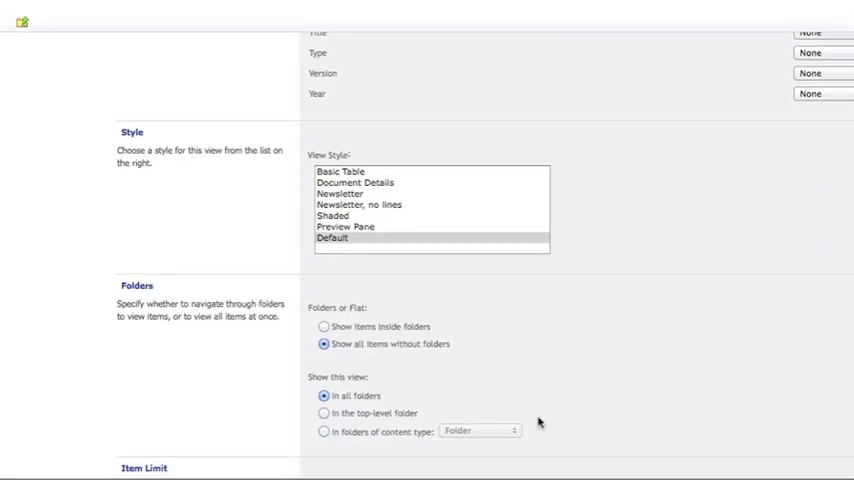
scroll(down, 3)
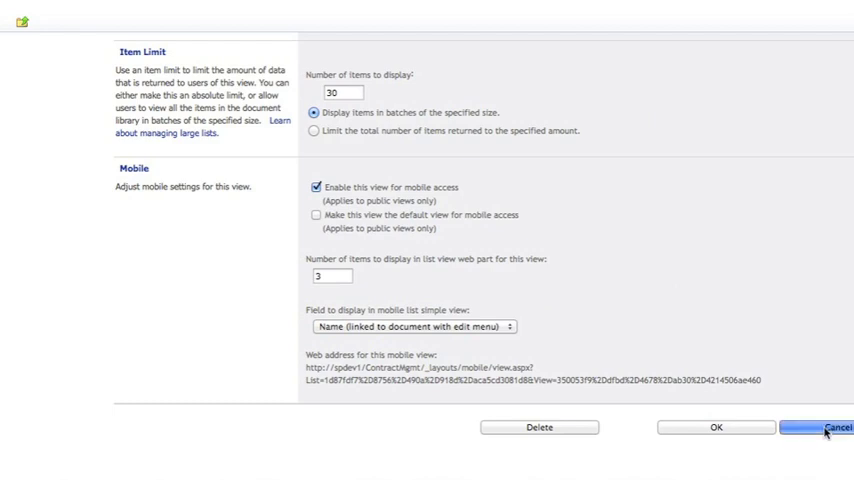
click(838, 427)
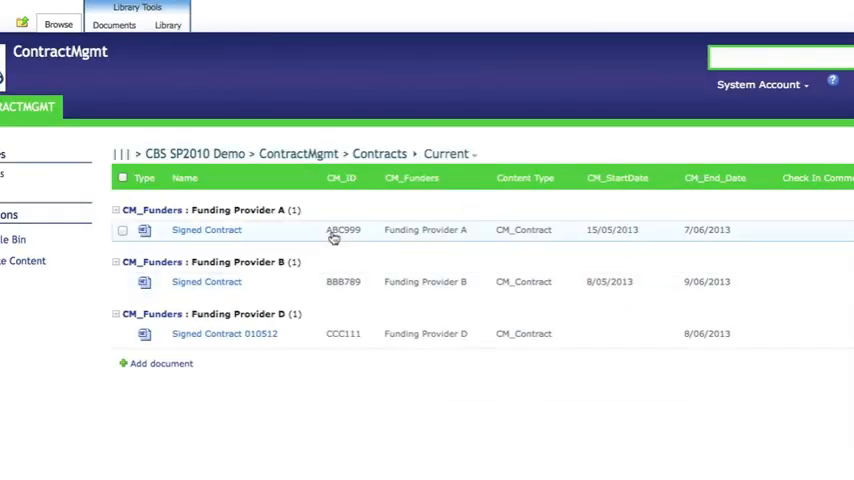
Step: Check out Funding Provider A's Signed Contract, then choose Check In from its menu
click(318, 230)
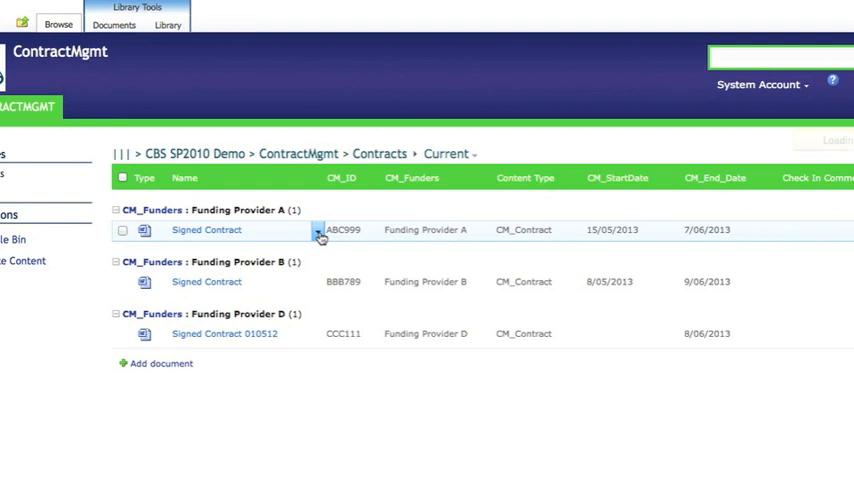
click(318, 230)
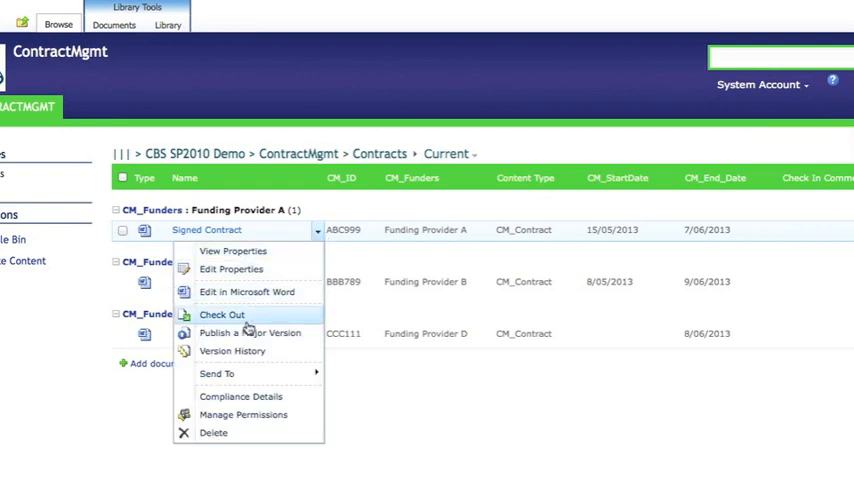
click(221, 315)
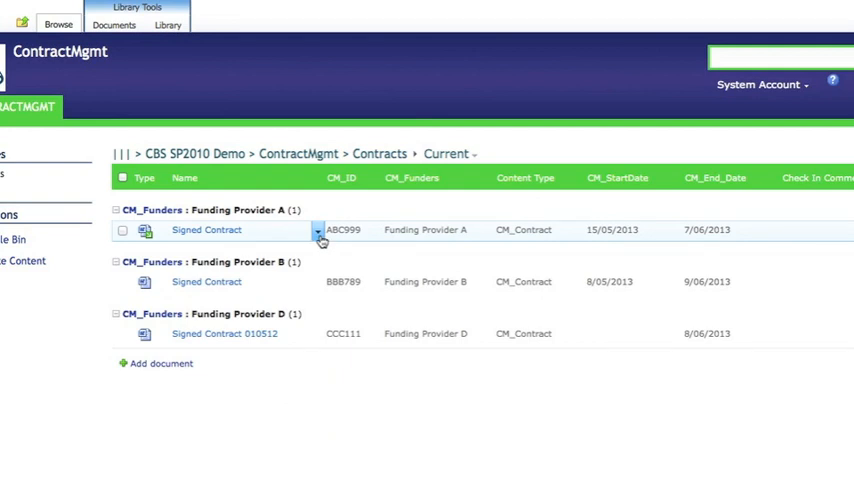
click(317, 230)
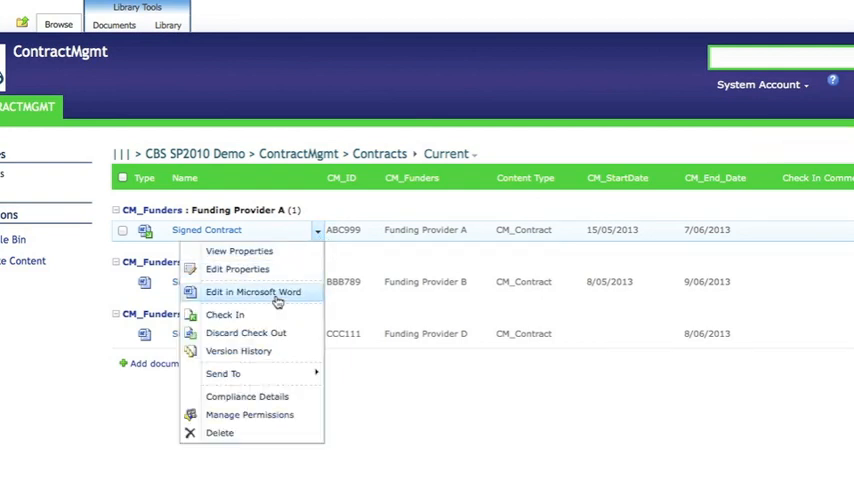
mouse_move(263, 333)
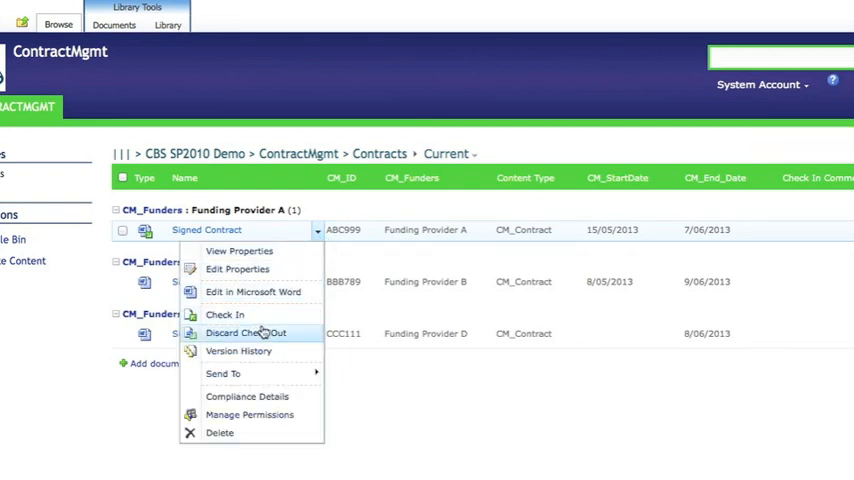
click(224, 314)
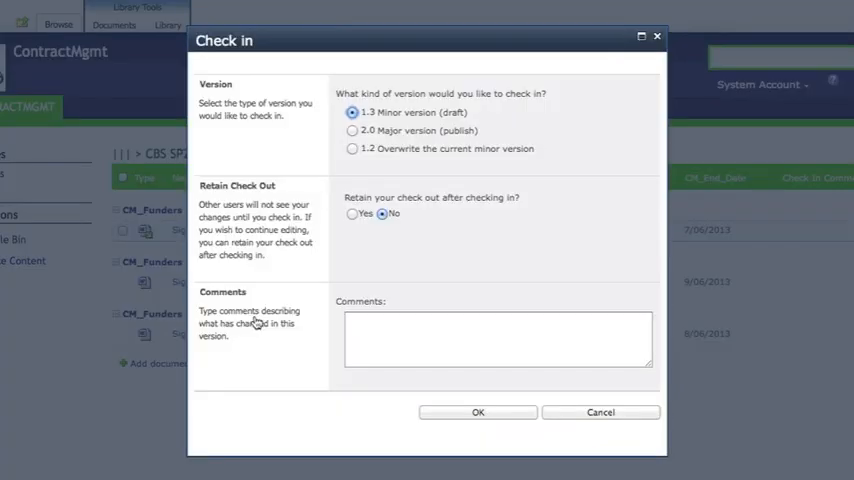
Step: Enter the comment 'Revised contract terms' and confirm the minor version 1.3 check-in
click(497, 339)
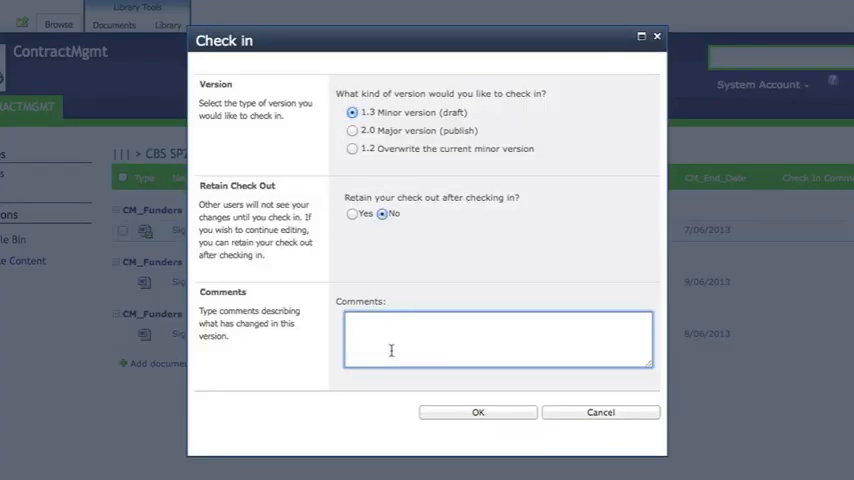
text(Revised)
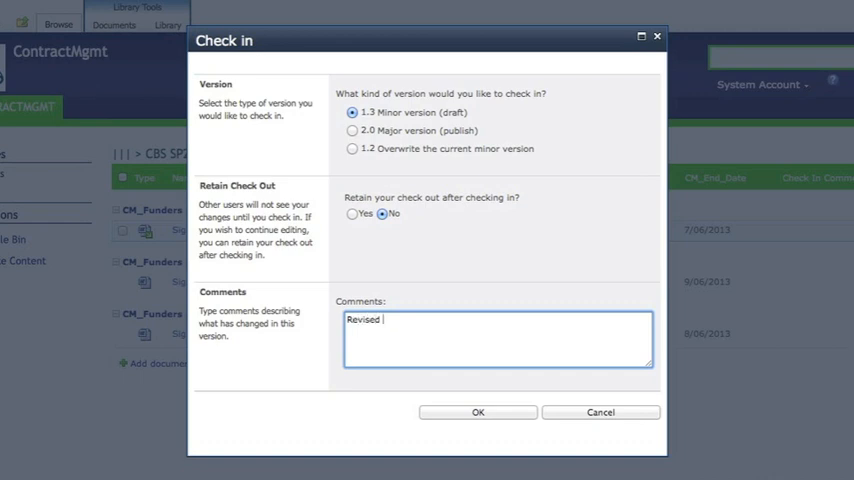
text(contract terms)
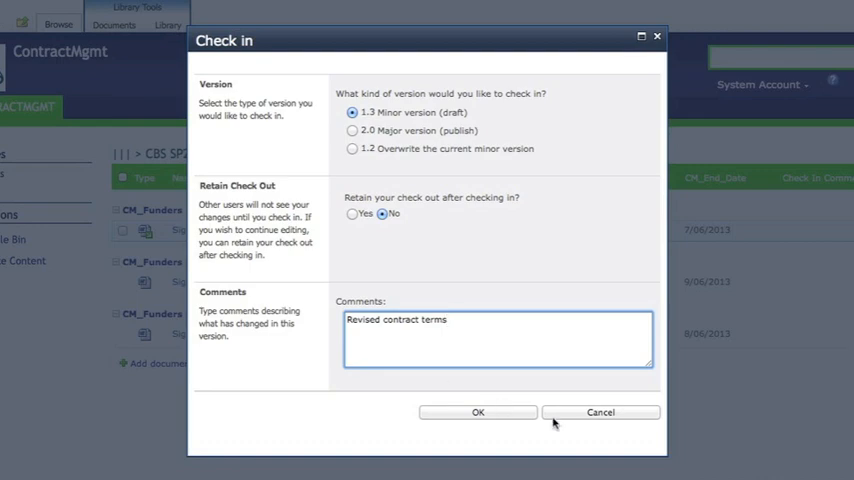
click(477, 412)
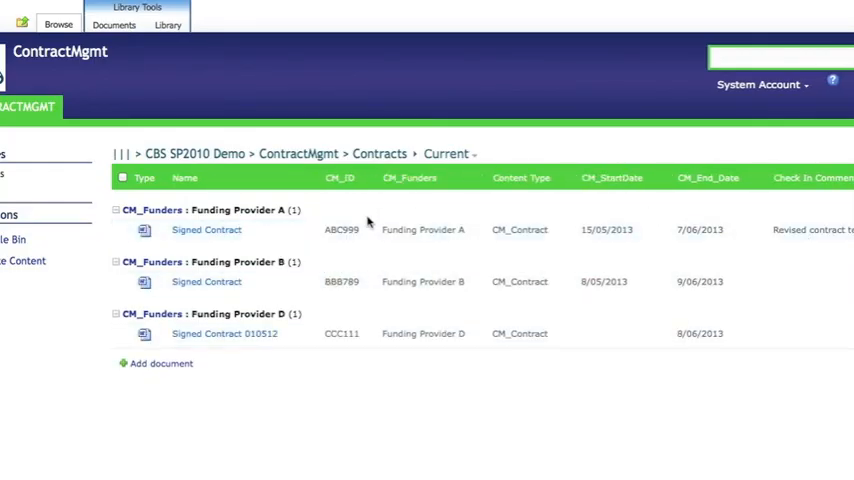
click(319, 230)
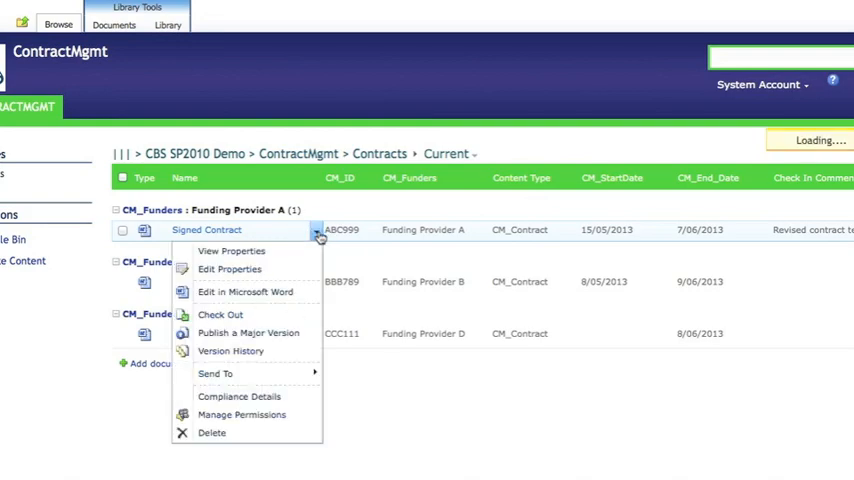
click(231, 350)
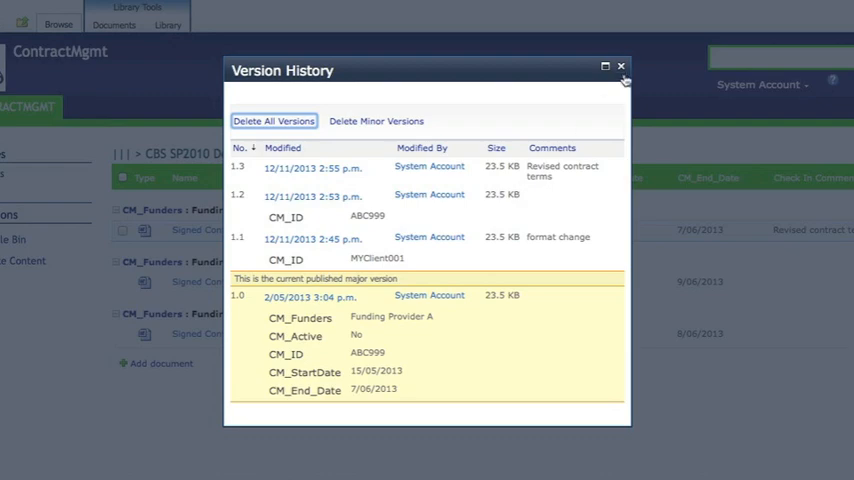
click(621, 66)
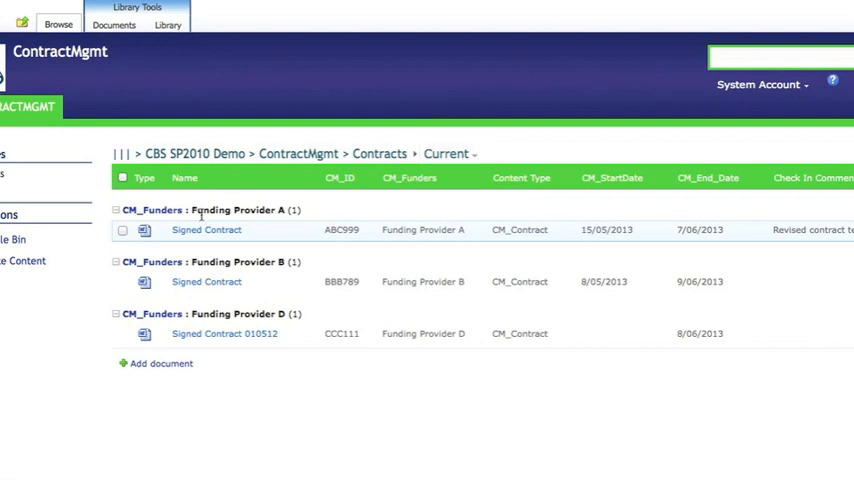
Step: Open Signed Contract's version history and the dropdown for version 1.3
click(316, 230)
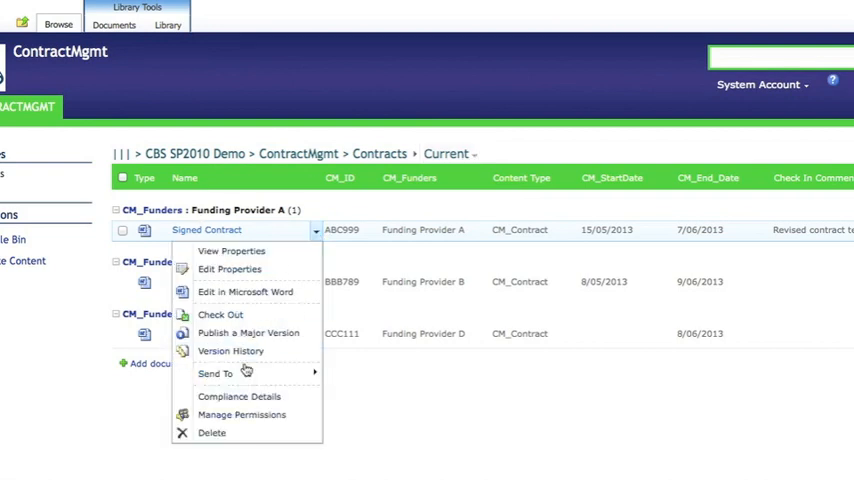
mouse_move(230, 351)
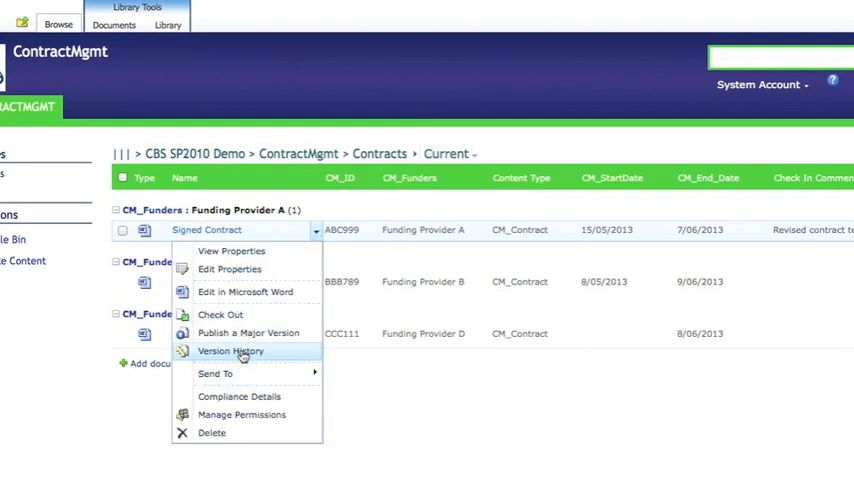
click(230, 351)
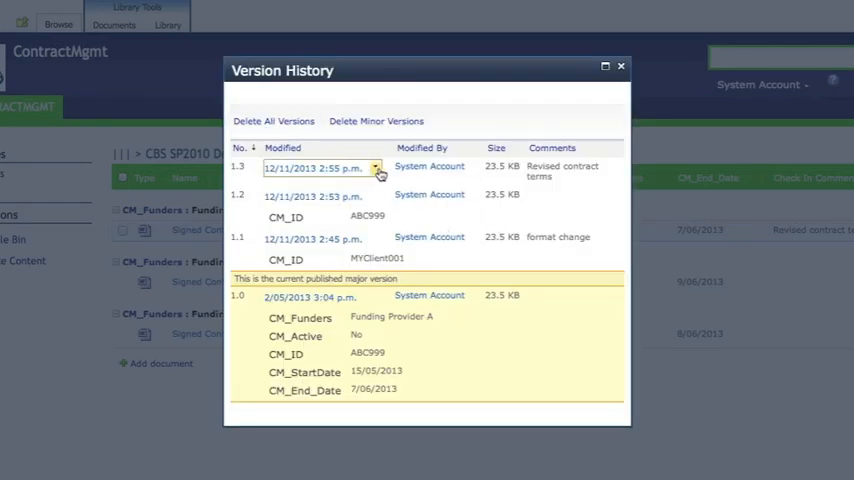
click(377, 168)
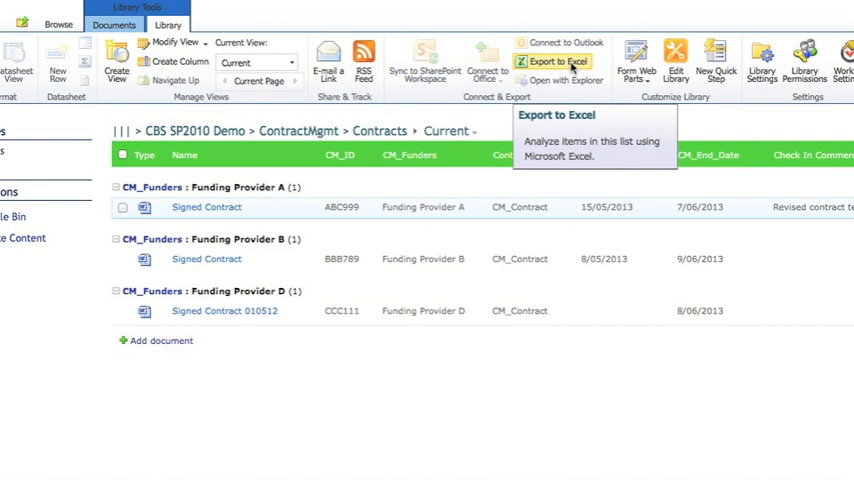
Step: Switch the ribbon back to the Browse tab
click(58, 24)
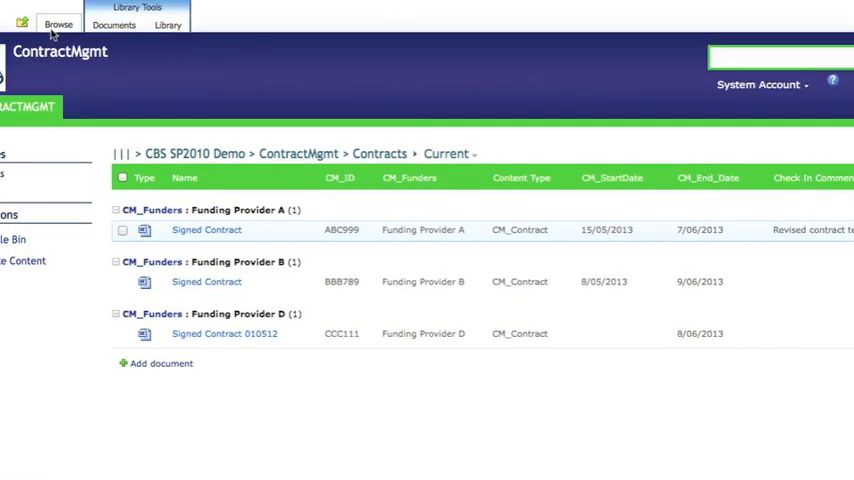